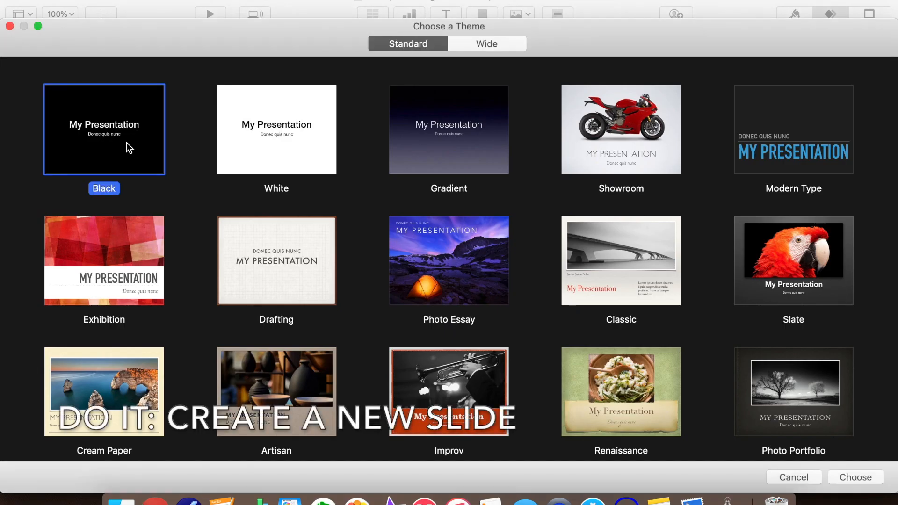
Step: Start a new presentation from the Black theme
{"action": "left_click", "coordinate": [856, 478]}
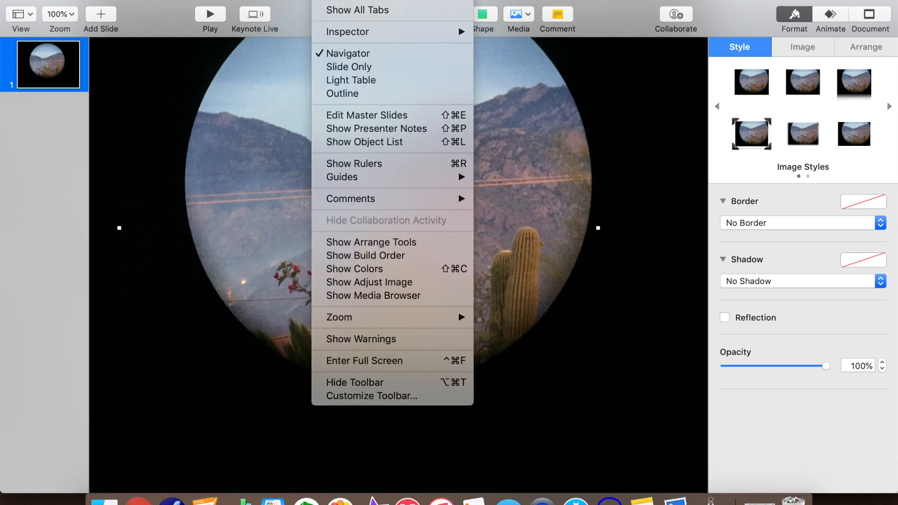
{"action": "mouse_move", "coordinate": [339, 317]}
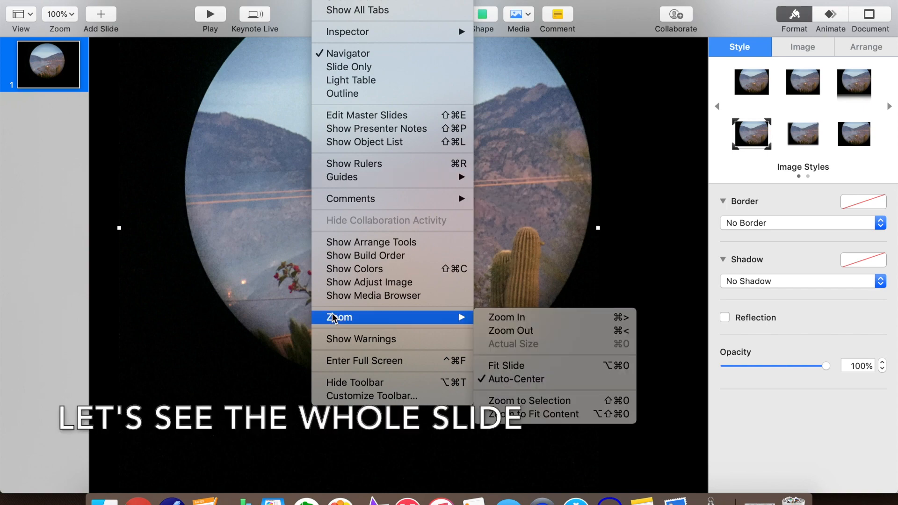
Step: Fit the slide in the window and give it a yellow Color Fill background
{"action": "left_click", "coordinate": [505, 366]}
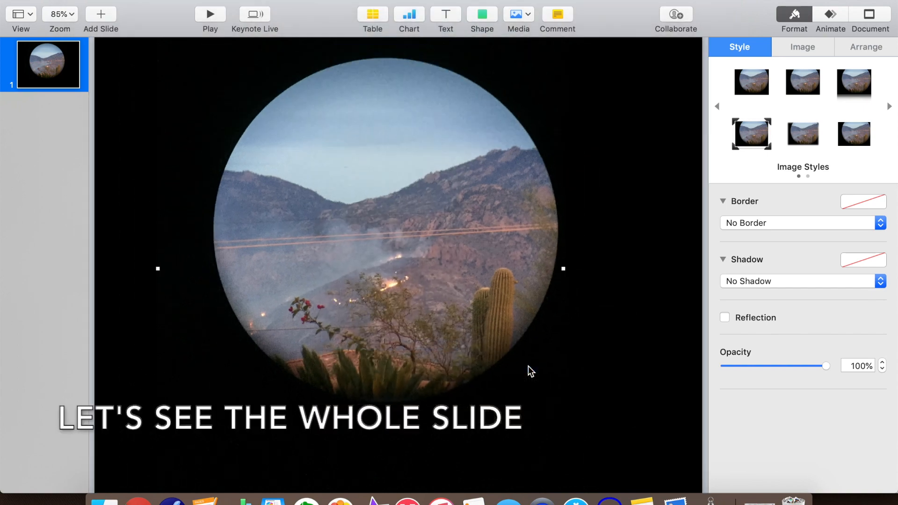
{"action": "mouse_move", "coordinate": [433, 247]}
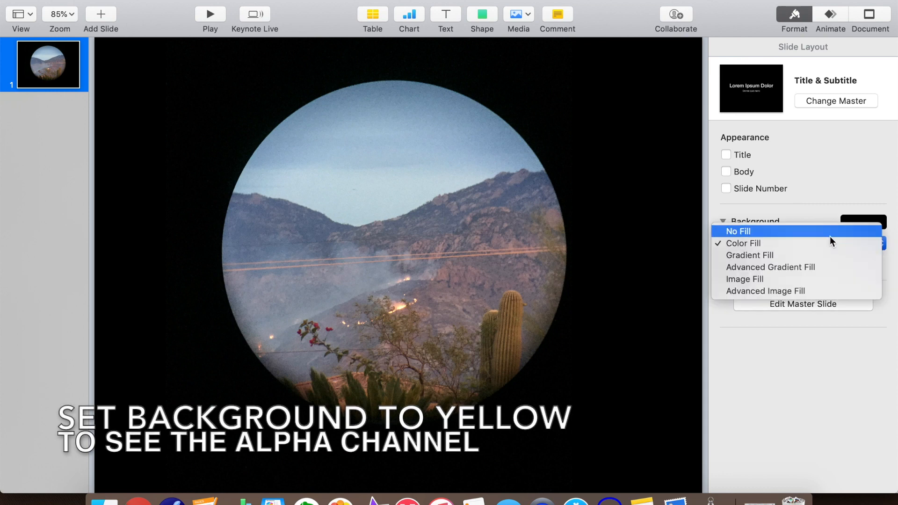
{"action": "left_click", "coordinate": [743, 243]}
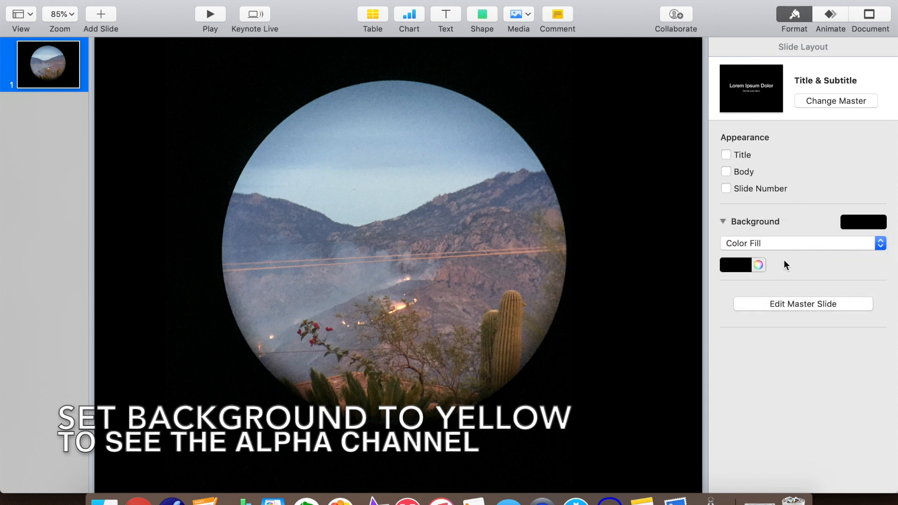
{"action": "left_click", "coordinate": [759, 264]}
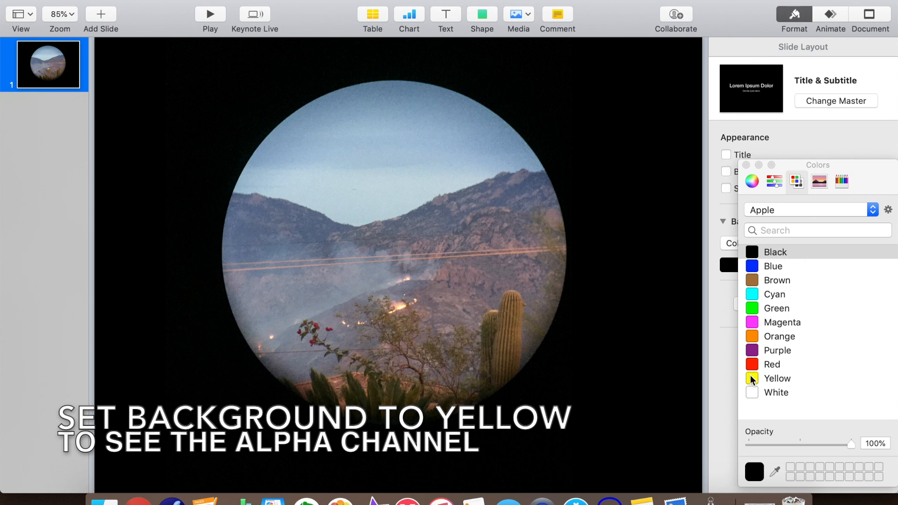
{"action": "left_click", "coordinate": [777, 378]}
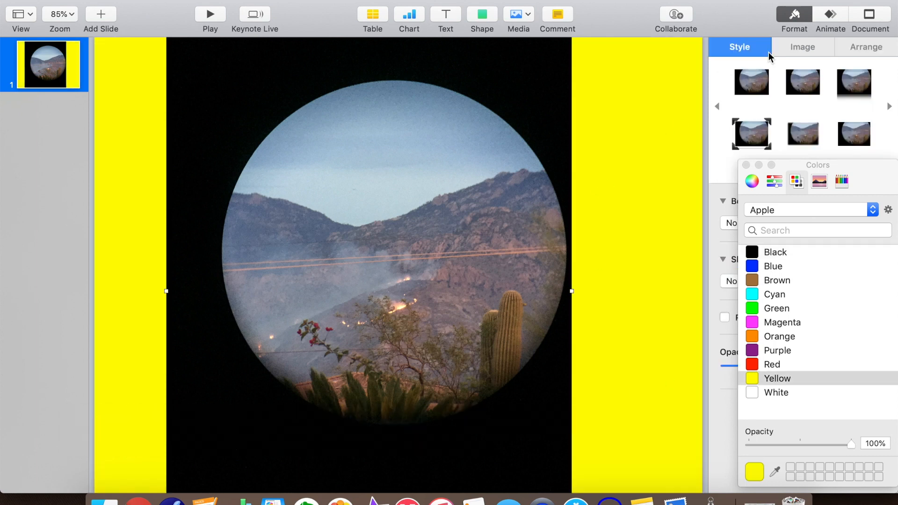
Step: Use Instant Alpha on the photo to make its black surround transparent
{"action": "left_click", "coordinate": [802, 47]}
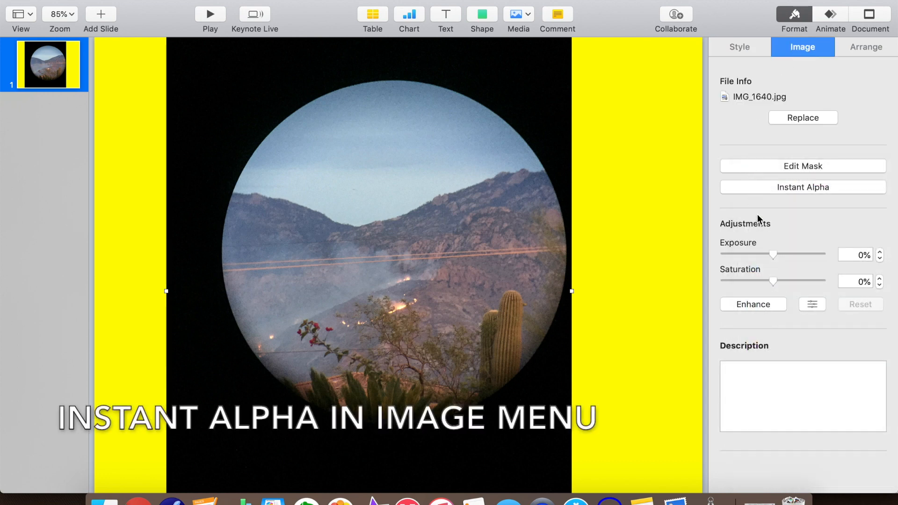
{"action": "left_click", "coordinate": [803, 187]}
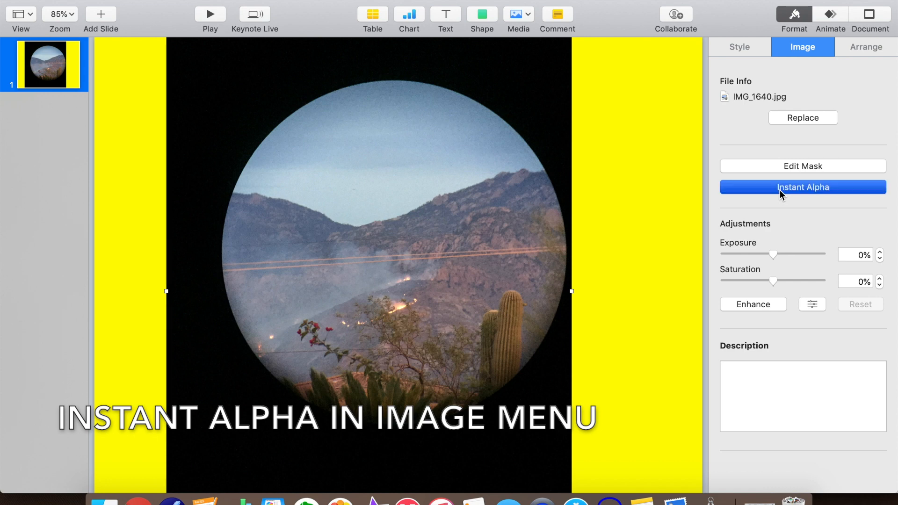
{"action": "left_click", "coordinate": [802, 187]}
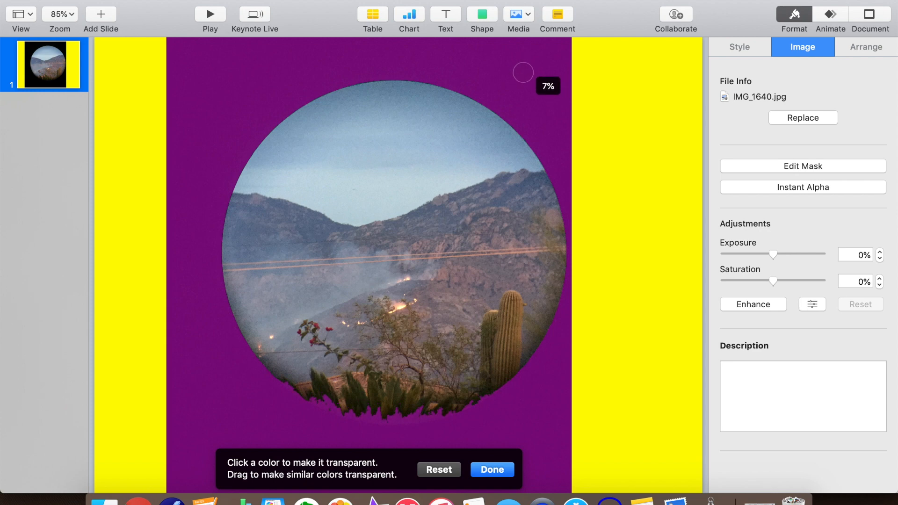
{"action": "left_click", "coordinate": [521, 73]}
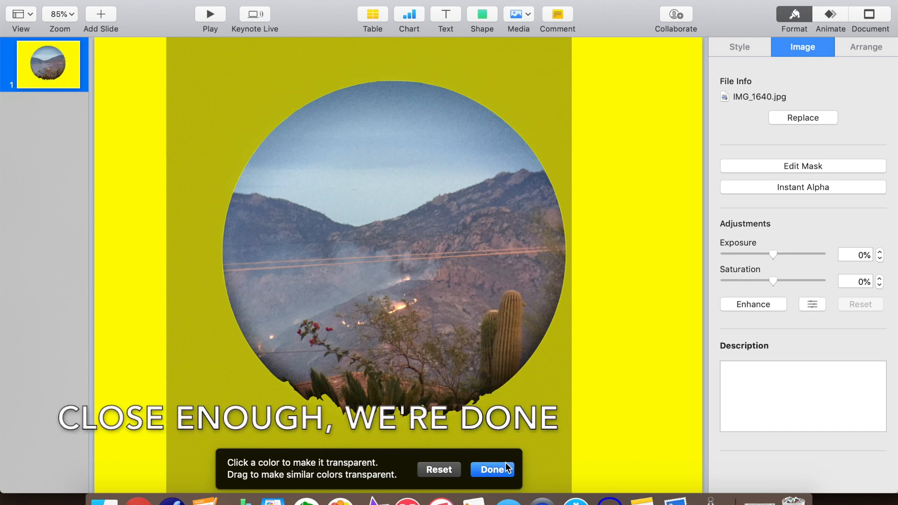
{"action": "left_click", "coordinate": [490, 469]}
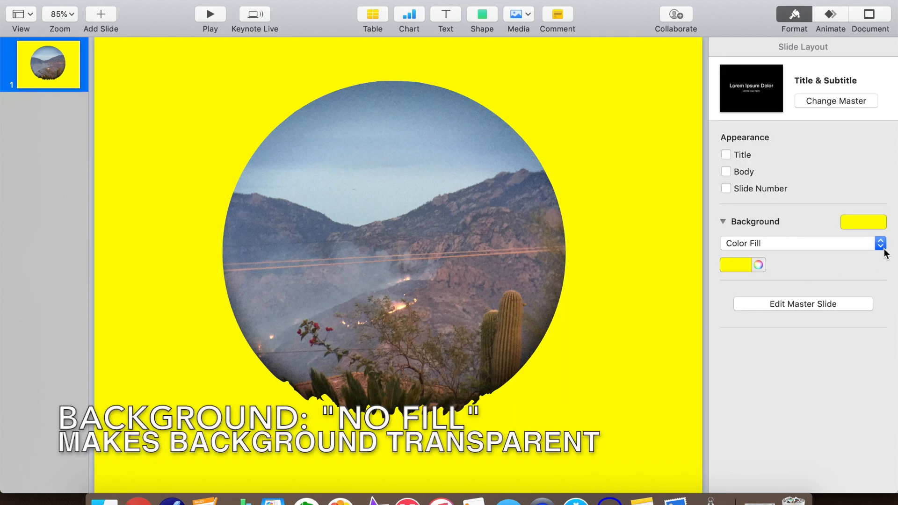
Step: Set the slide background to No Fill, leaving the circle on black
{"action": "left_click", "coordinate": [881, 243]}
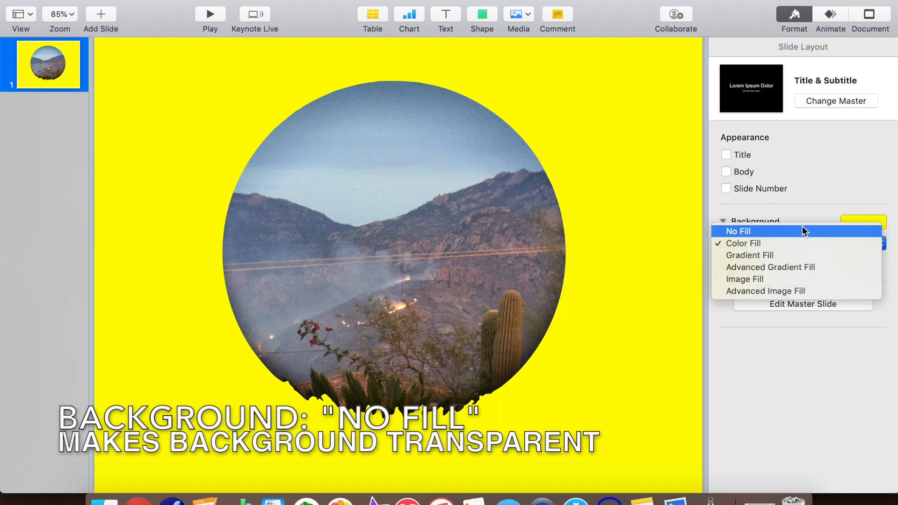
{"action": "left_click", "coordinate": [739, 231]}
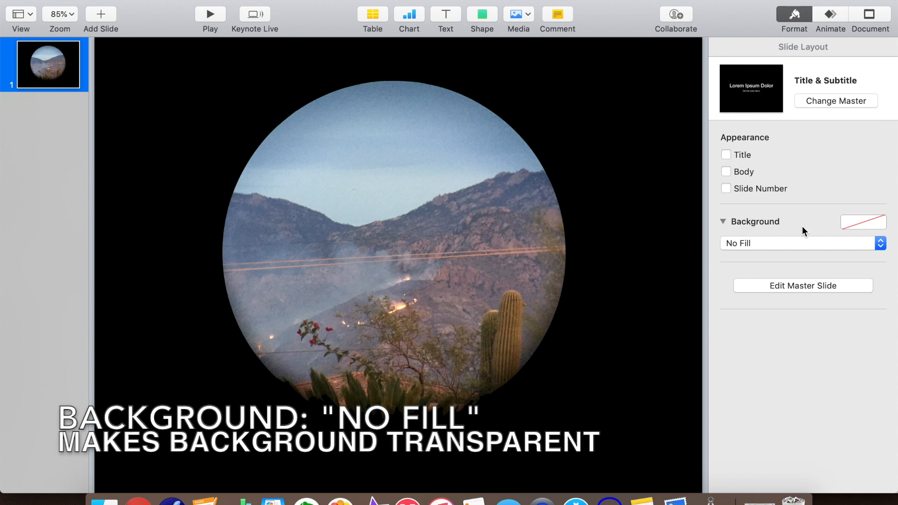
{"action": "mouse_move", "coordinate": [828, 22]}
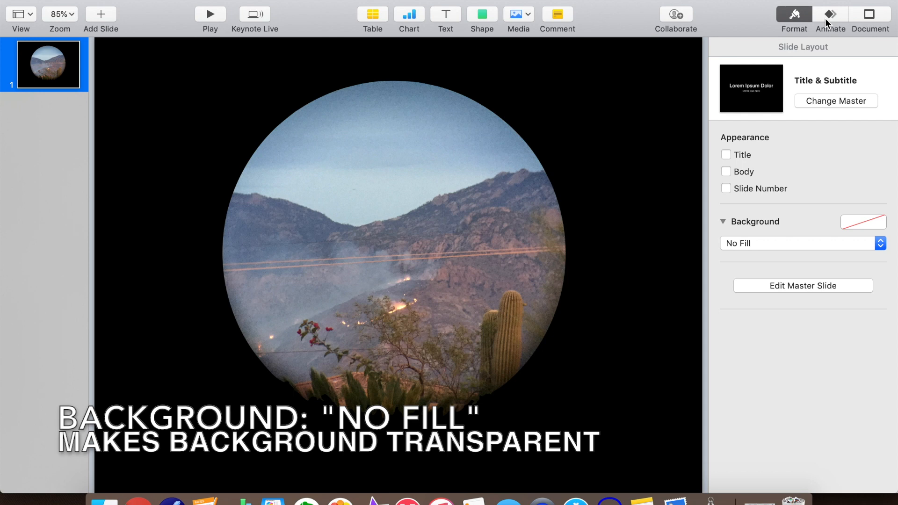
{"action": "left_click", "coordinate": [830, 17]}
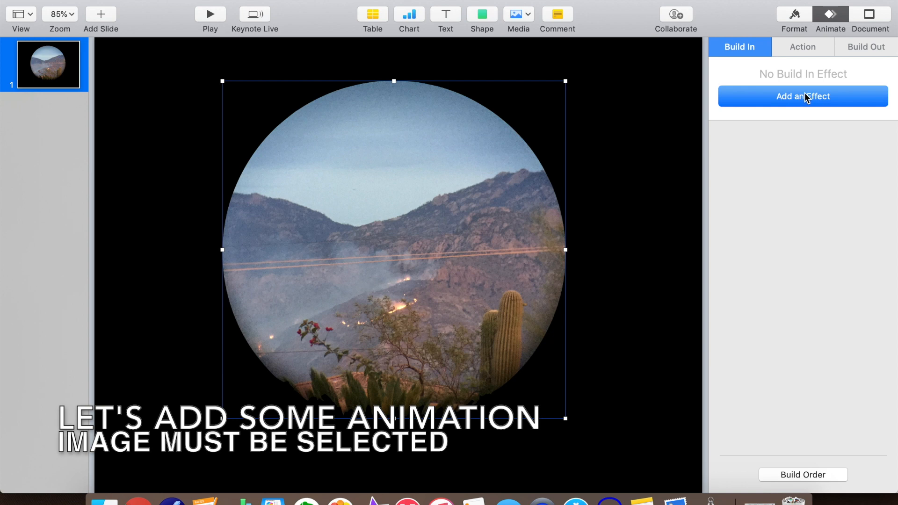
Step: Give the photo an Iris build in and a Crumble build out (2.50 s, Left to Right)
{"action": "left_click", "coordinate": [802, 97]}
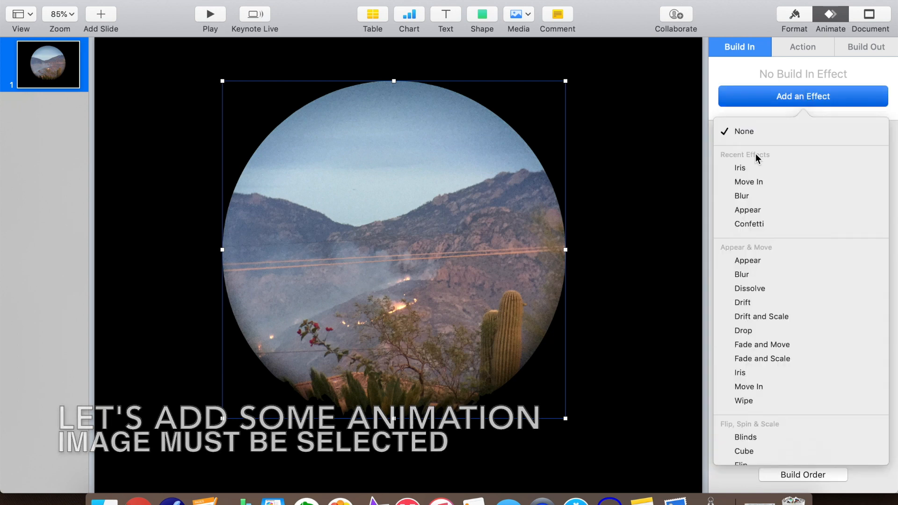
{"action": "left_click", "coordinate": [739, 167]}
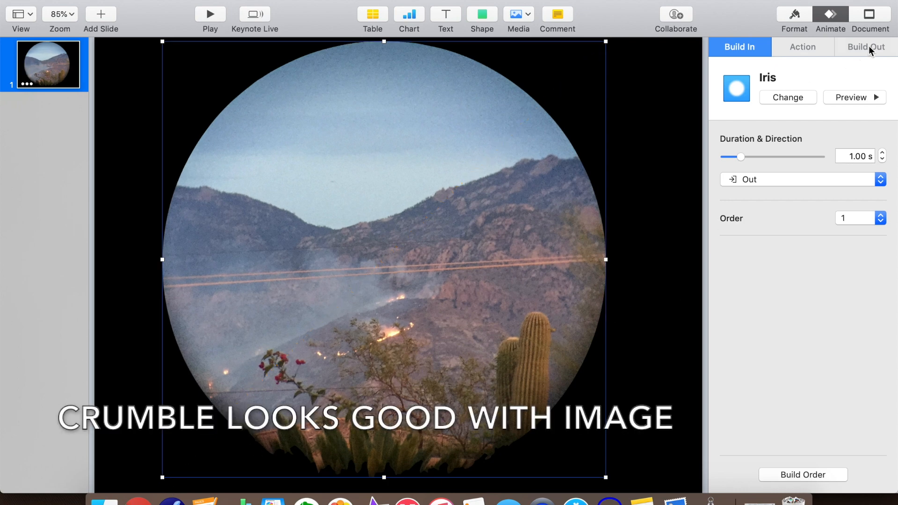
{"action": "left_click", "coordinate": [866, 46]}
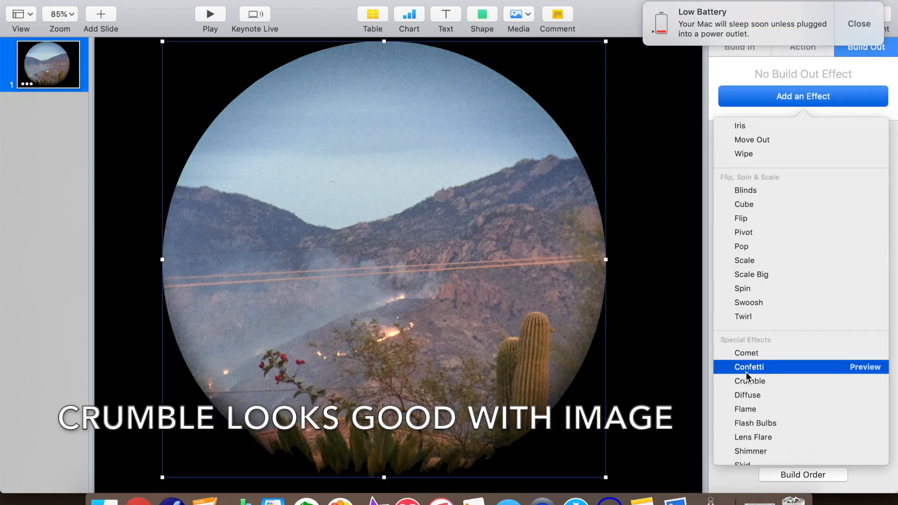
{"action": "left_click", "coordinate": [750, 380]}
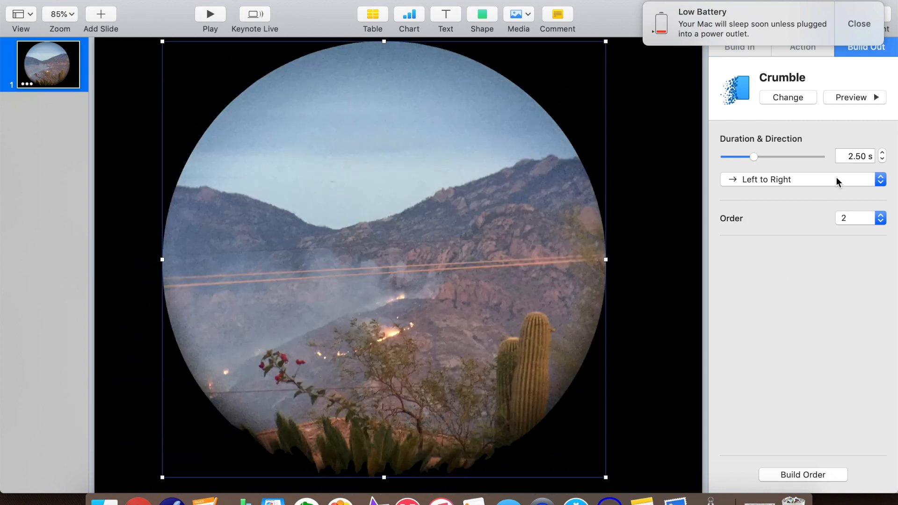
{"action": "left_click", "coordinate": [115, 6]}
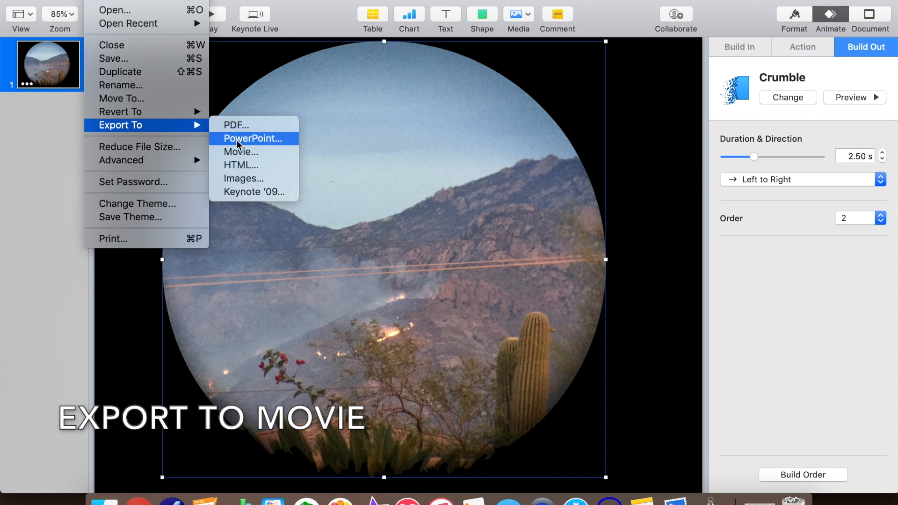
Step: Export to Movie with no build delay, custom resolution and Apple ProRes 4444
{"action": "left_click", "coordinate": [241, 152]}
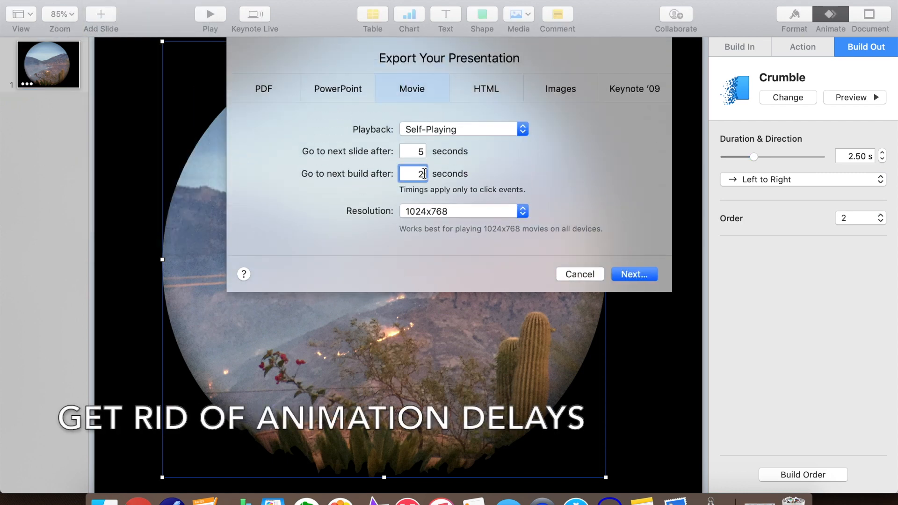
{"action": "left_click", "coordinate": [522, 210]}
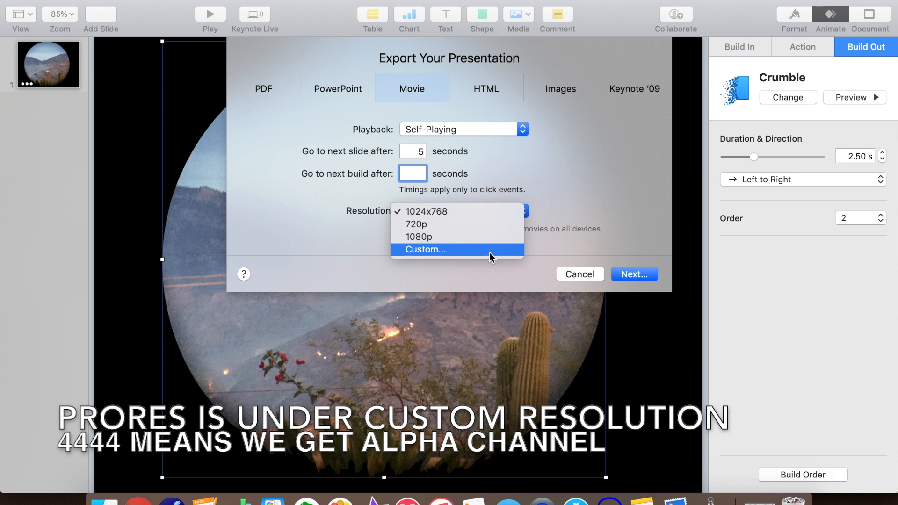
{"action": "left_click", "coordinate": [424, 249]}
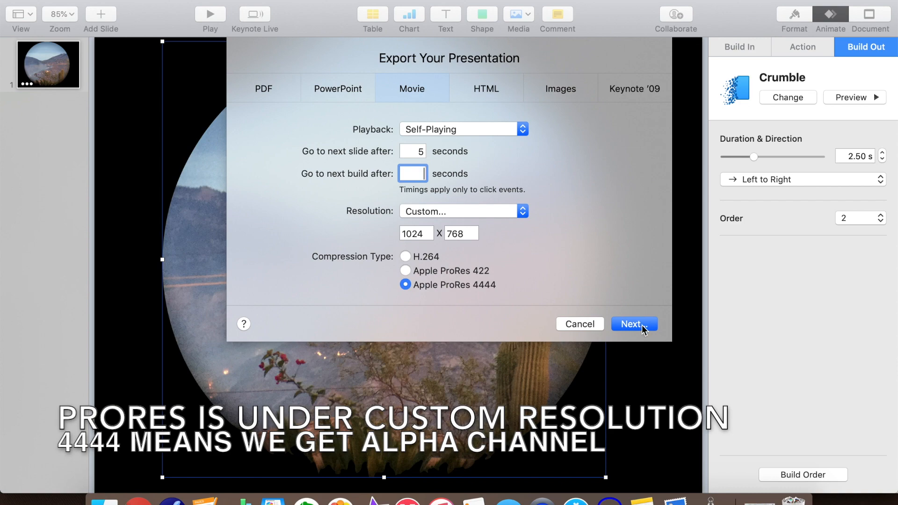
{"action": "left_click", "coordinate": [634, 323]}
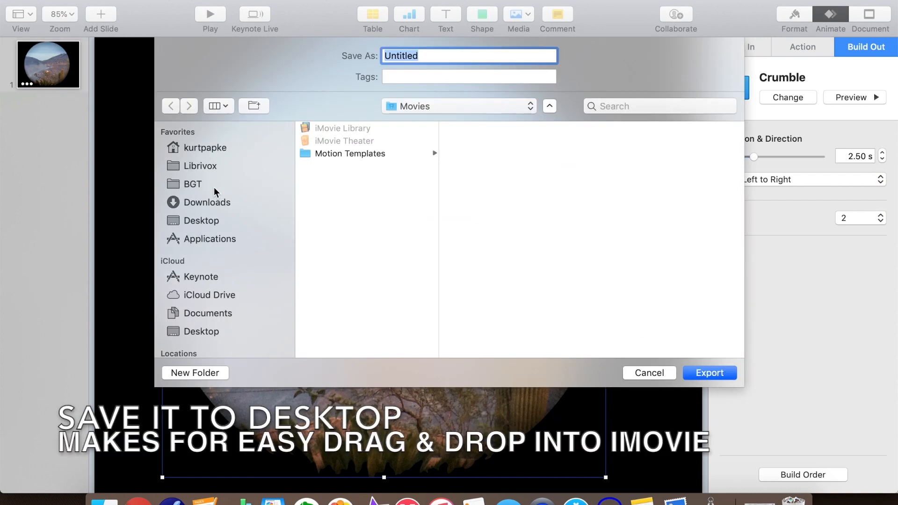
Step: Save the exported movie to the Desktop
{"action": "left_click", "coordinate": [201, 221]}
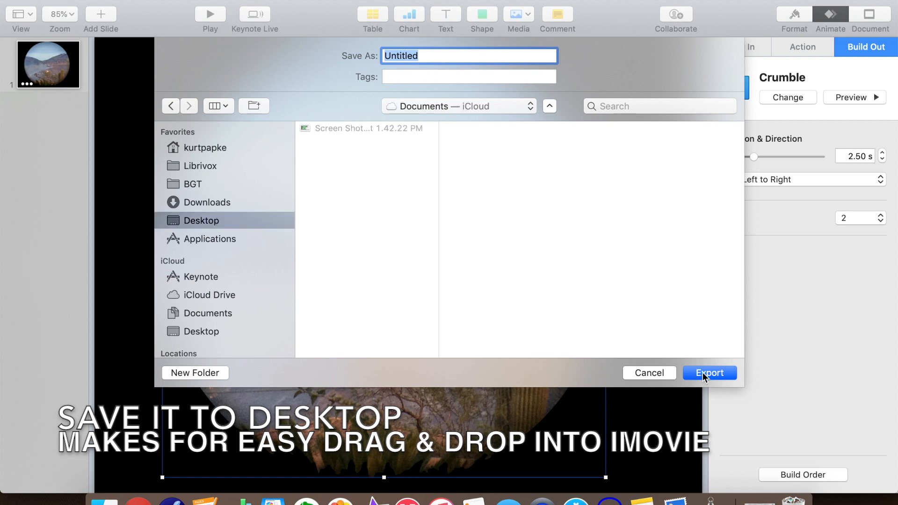
{"action": "left_click", "coordinate": [709, 373]}
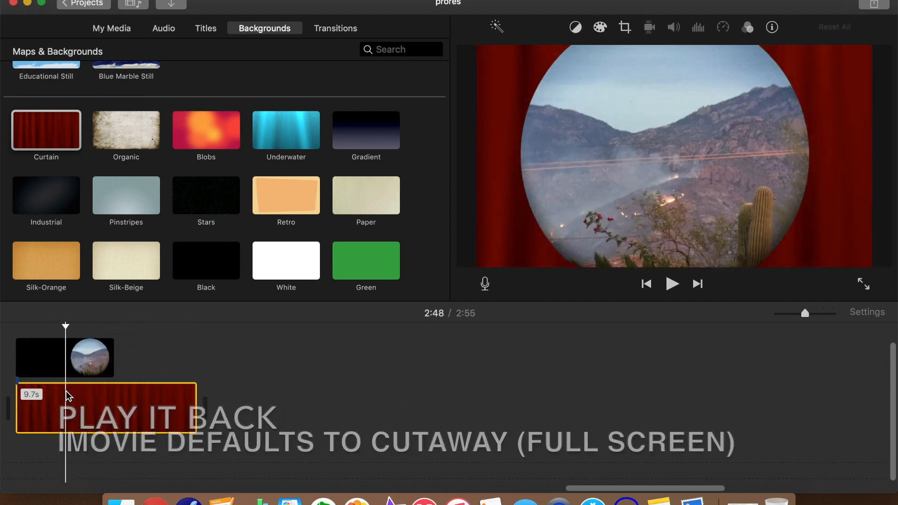
Step: Place the exported circle movie above the Curtain background clip in the timeline
{"action": "left_click", "coordinate": [672, 284]}
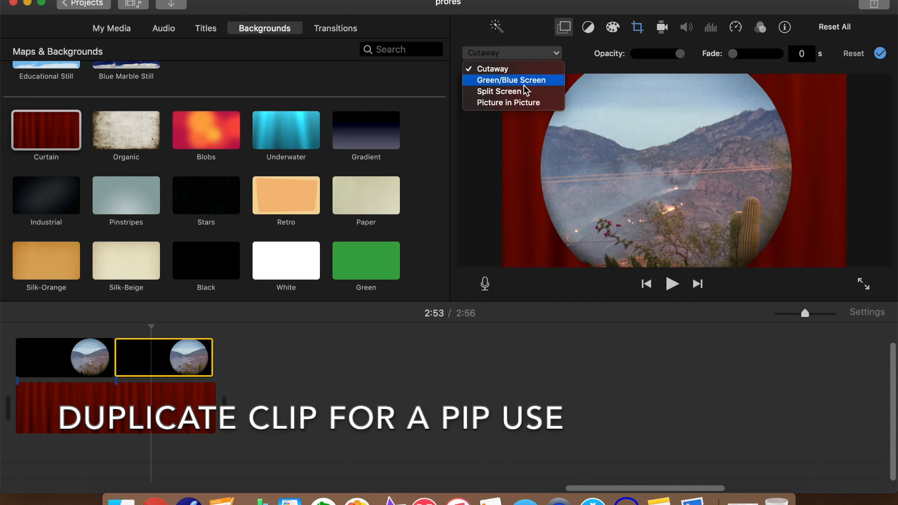
Step: Make the duplicate clip a Picture in Picture overlay cropped to Fit
{"action": "left_click", "coordinate": [509, 103]}
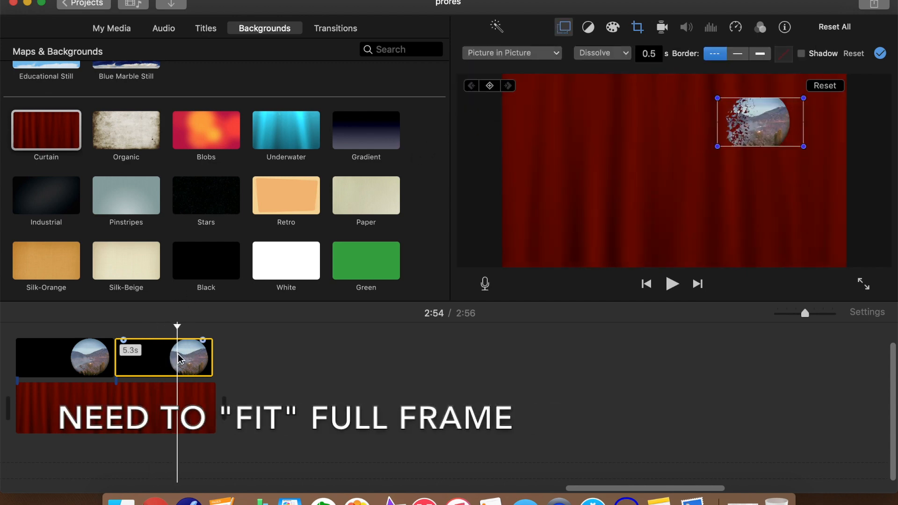
{"action": "left_click", "coordinate": [637, 27]}
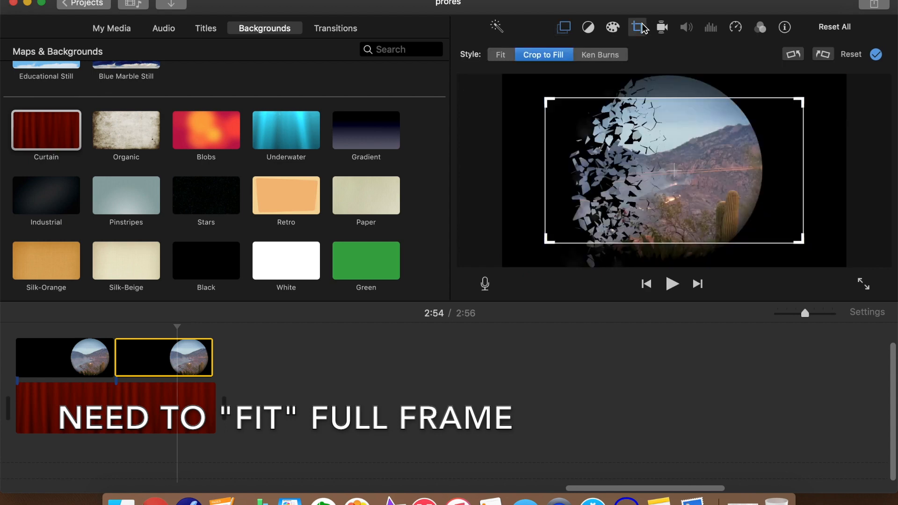
{"action": "left_click", "coordinate": [500, 54]}
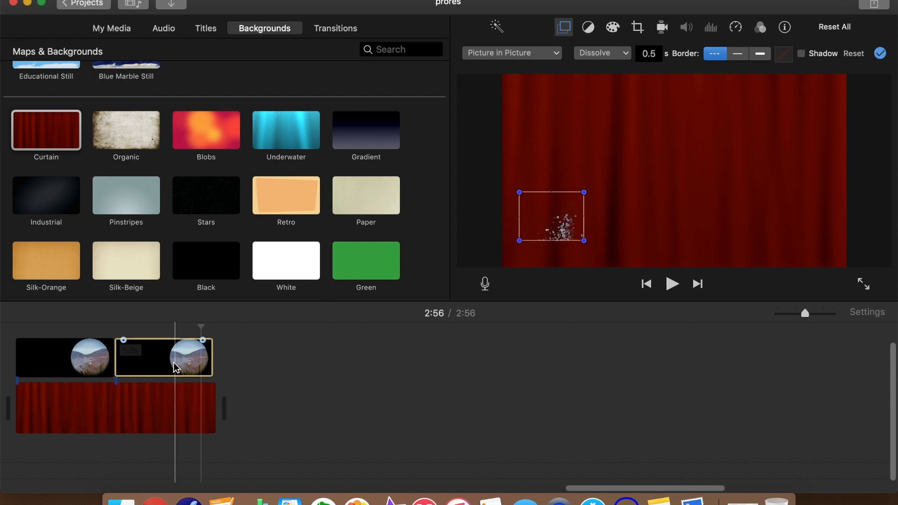
Step: Drag the inset circle to the top-right corner and play it back over the curtain
{"action": "left_click", "coordinate": [490, 86]}
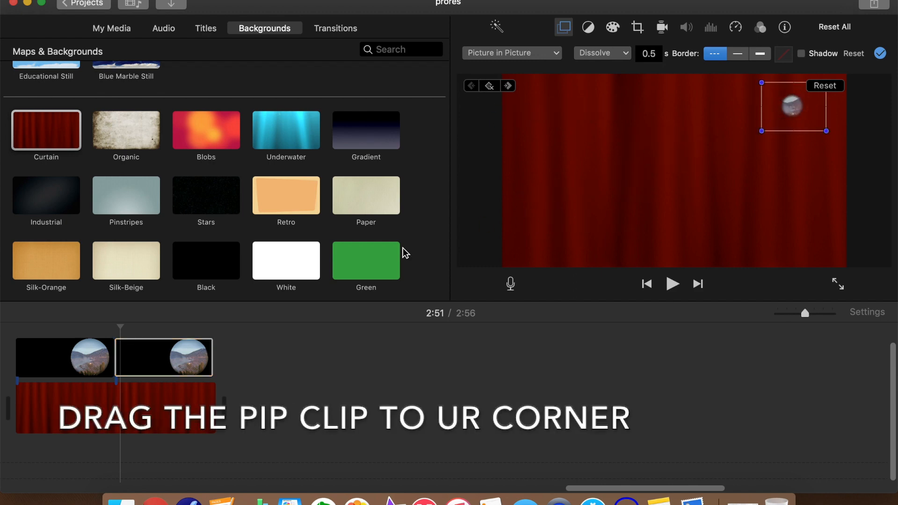
{"action": "left_click", "coordinate": [673, 283]}
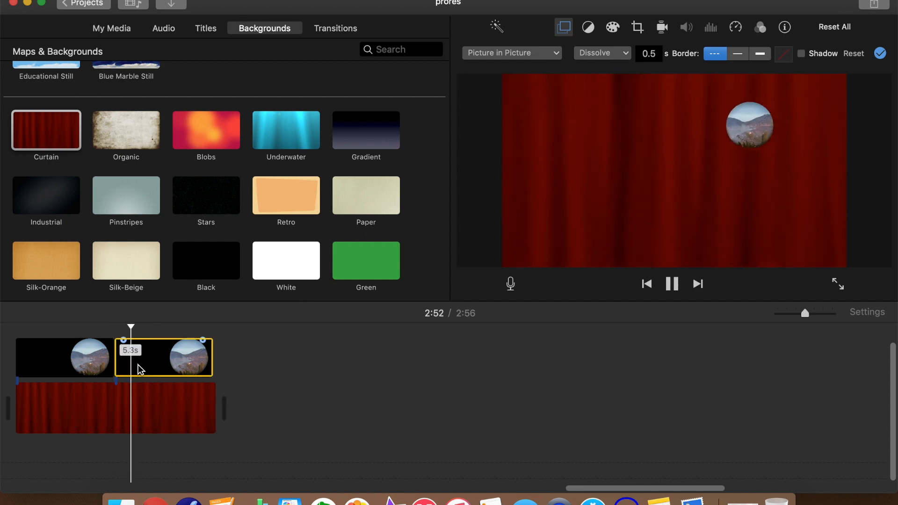